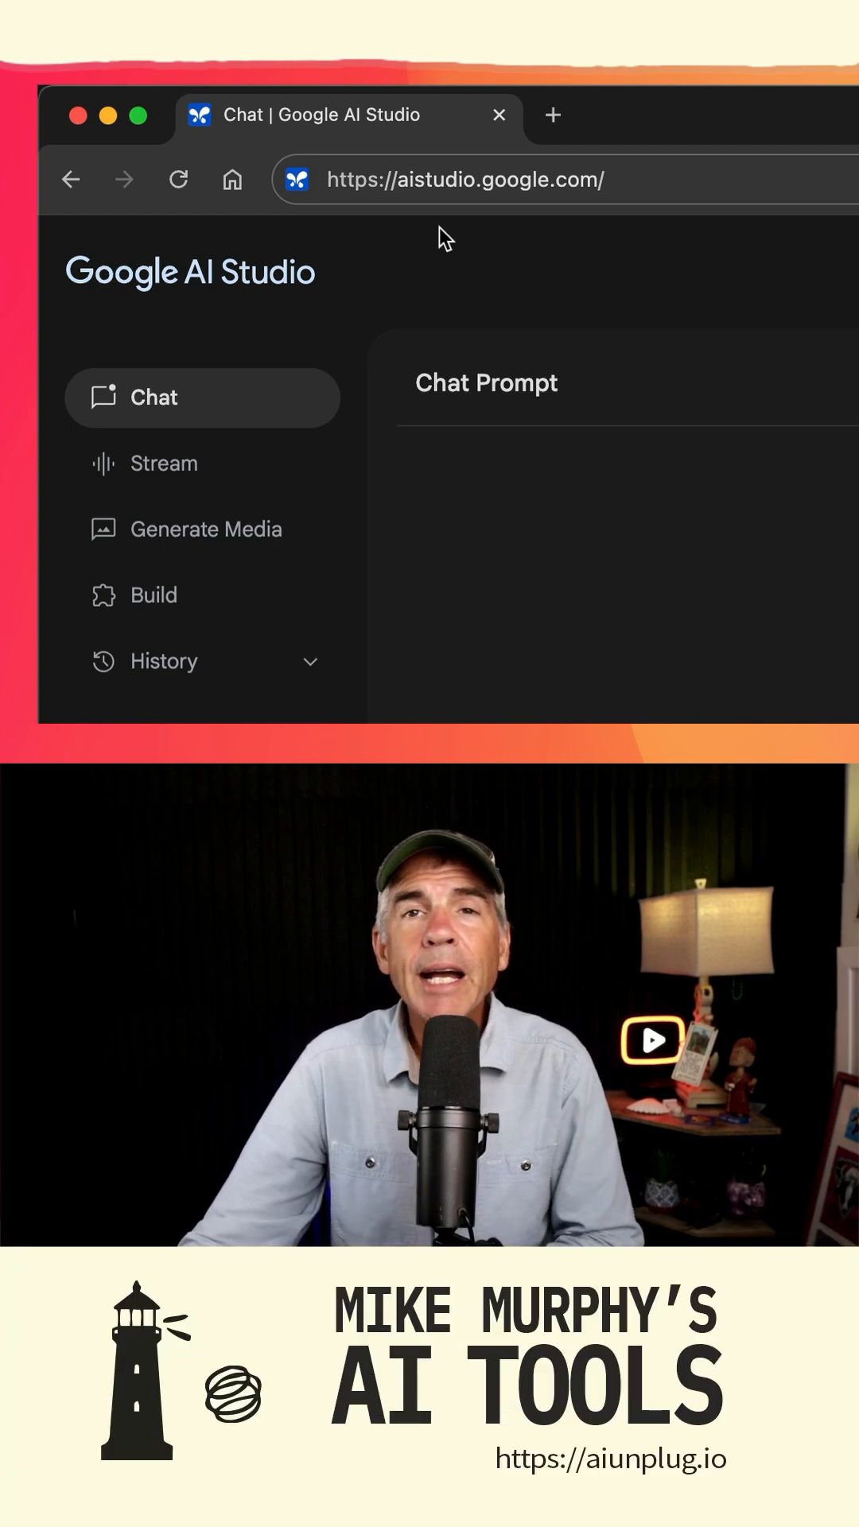
{"action": "mouse_move", "coordinate": [550, 248]}
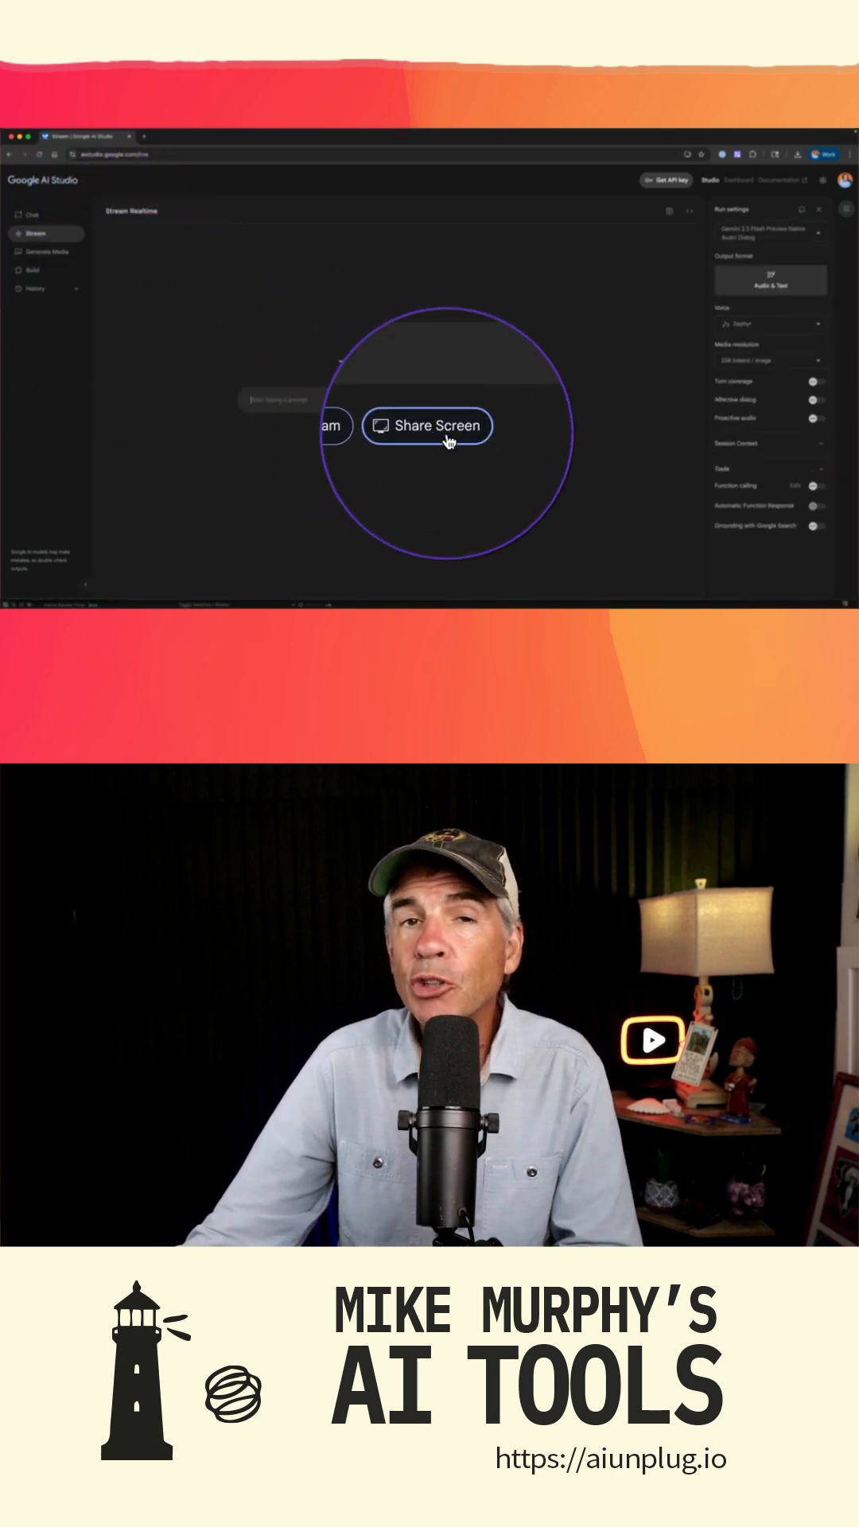
Share the After Effects window live into the Gemini stream session
{"action": "left_click", "coordinate": [426, 425]}
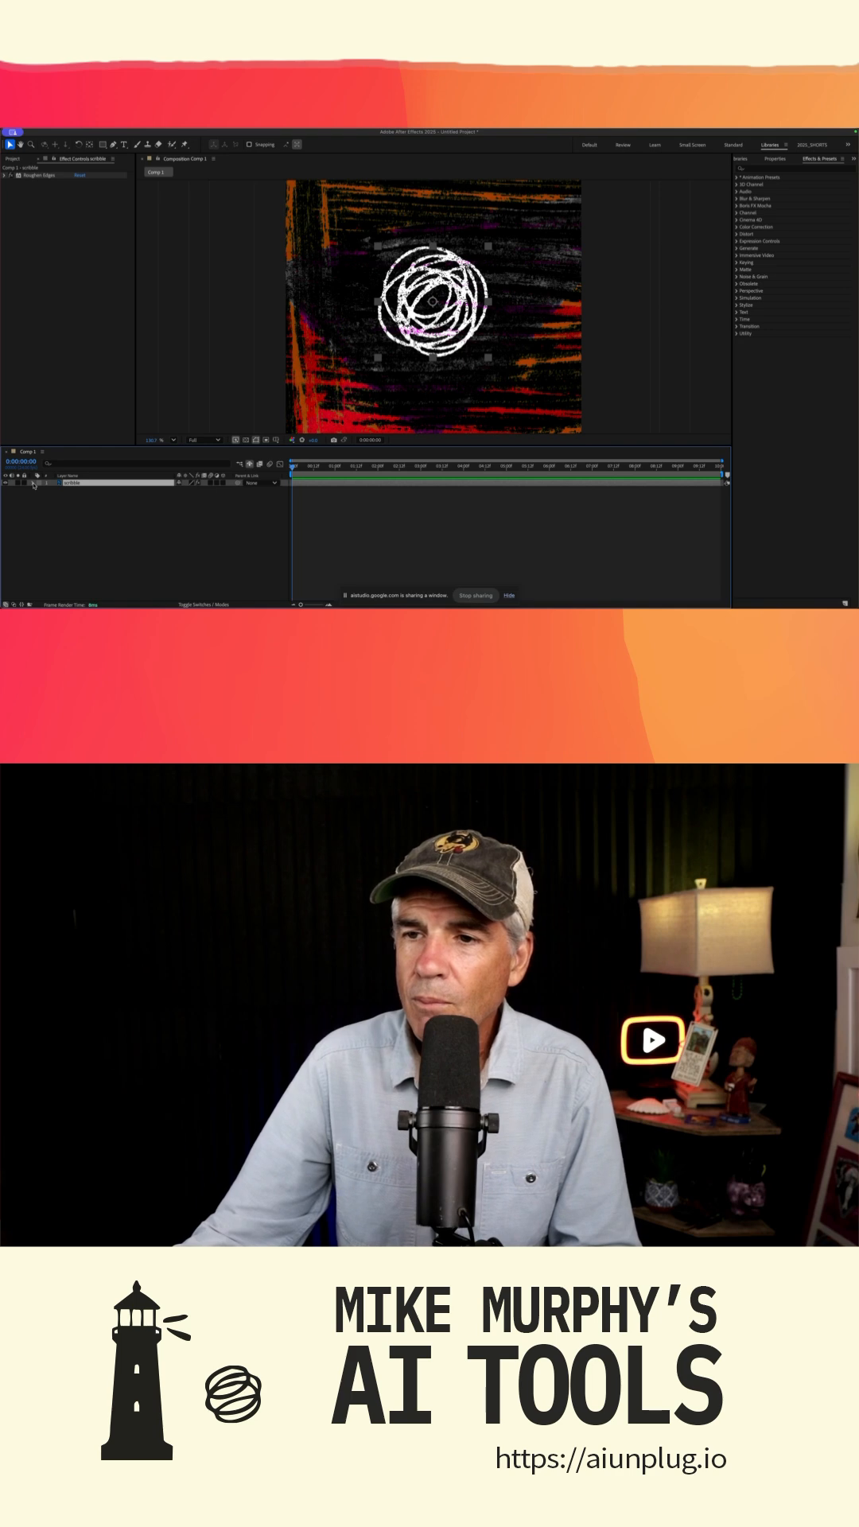
Select the scribble logo layer and begin a wiggle expression on its Rotation
{"action": "left_click", "coordinate": [31, 485]}
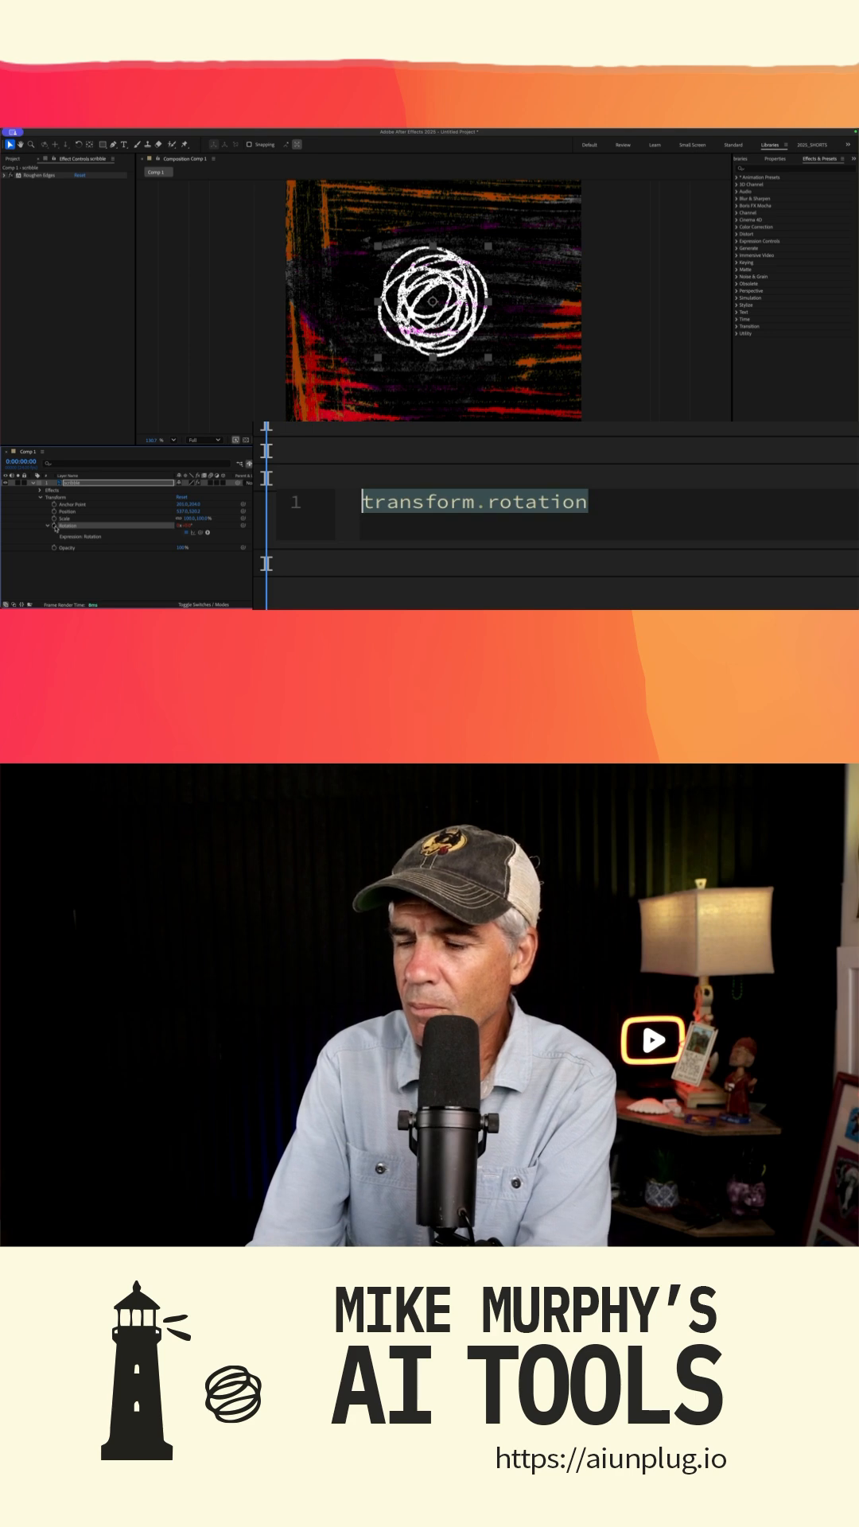
{"action": "type", "text": "wiggle"}
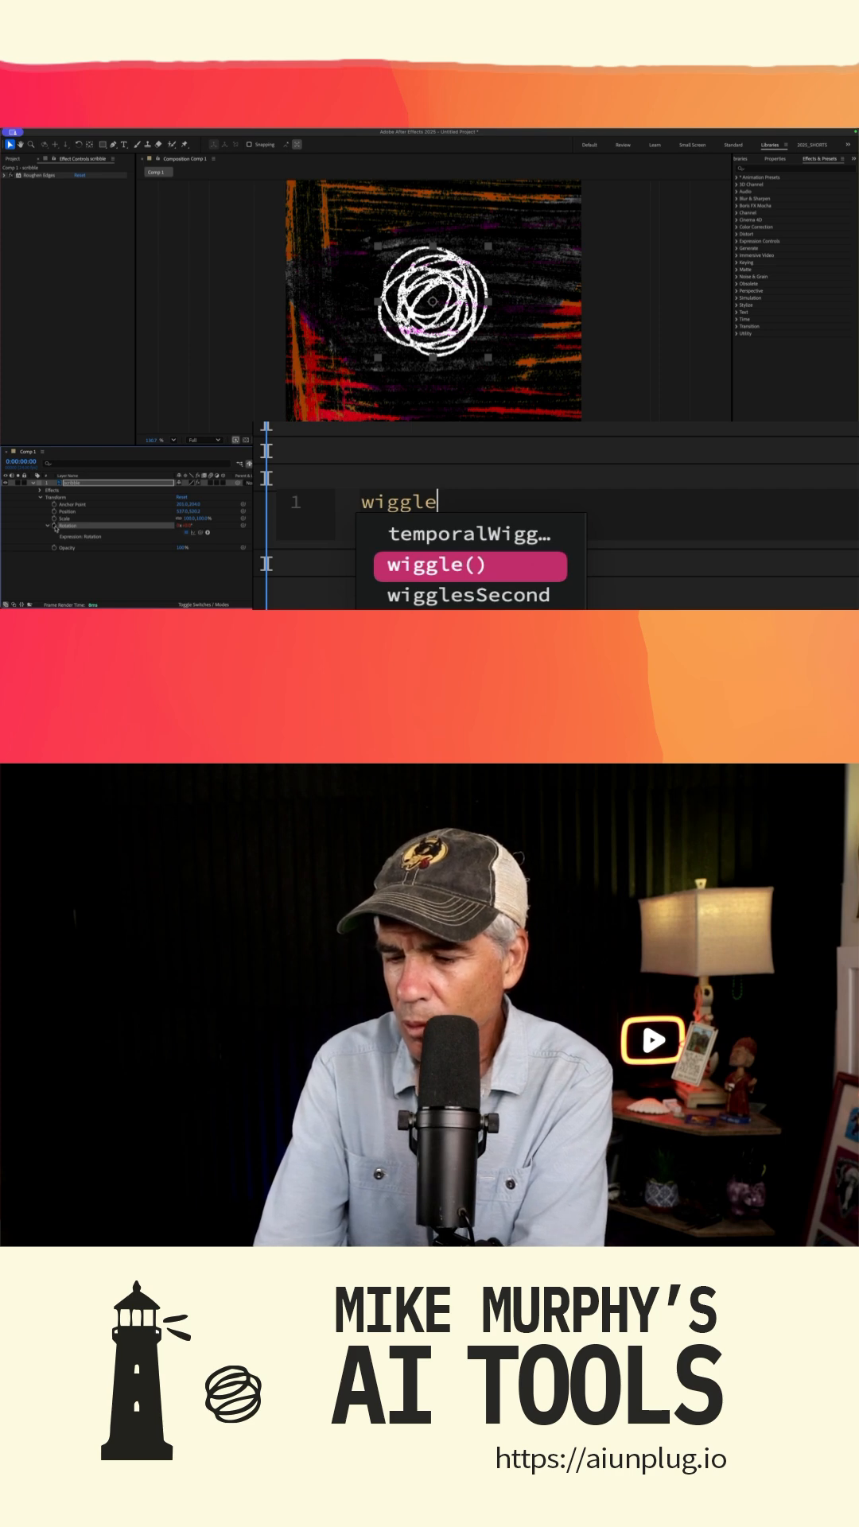
Complete the Rotation expression to wiggle(5) via autocomplete and a first argument
{"action": "left_click", "coordinate": [470, 565]}
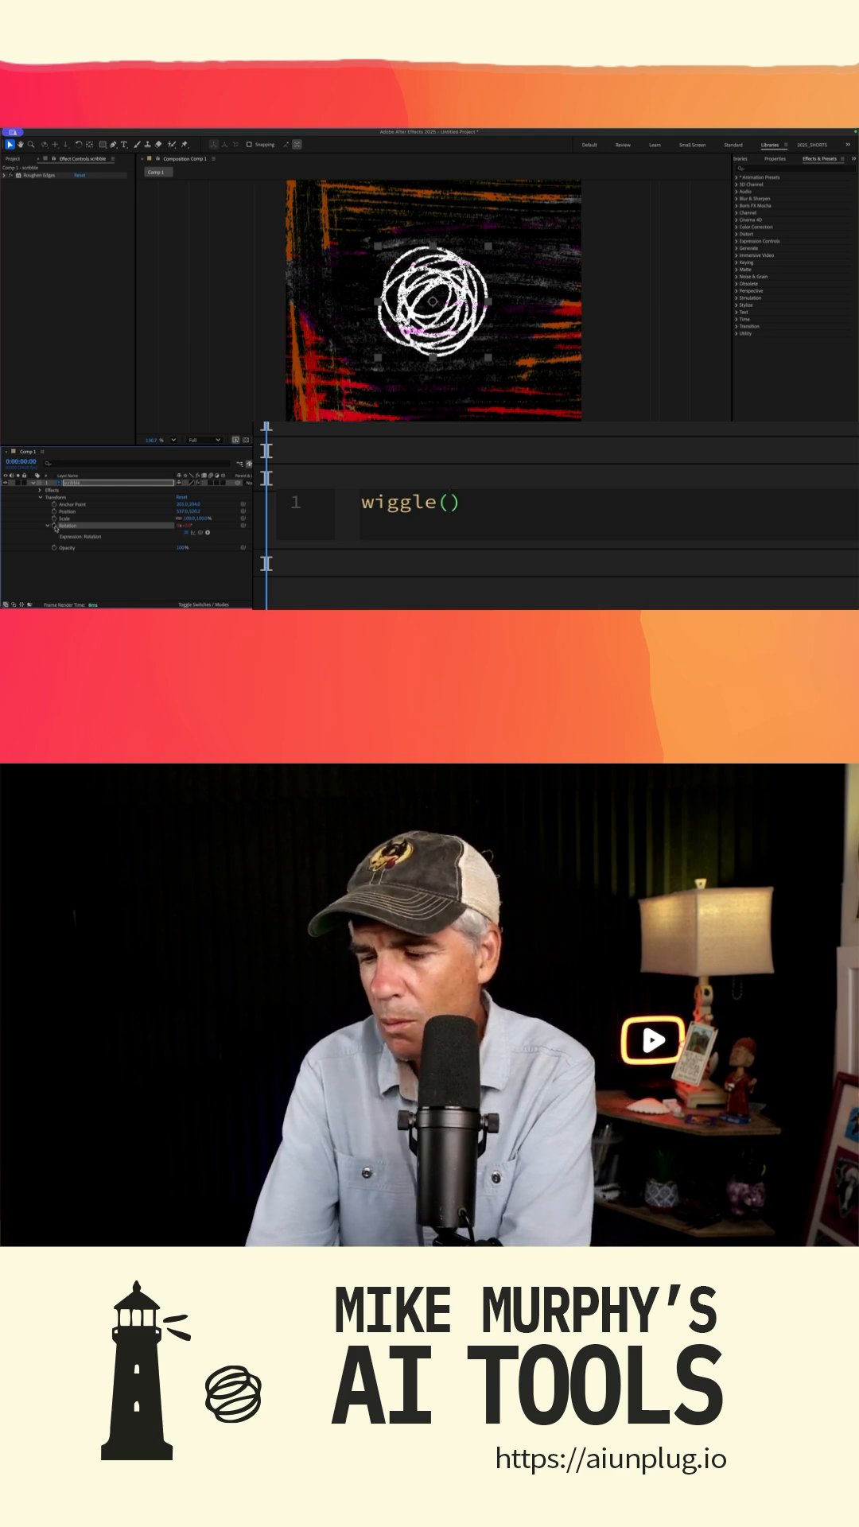
{"action": "type", "text": "5"}
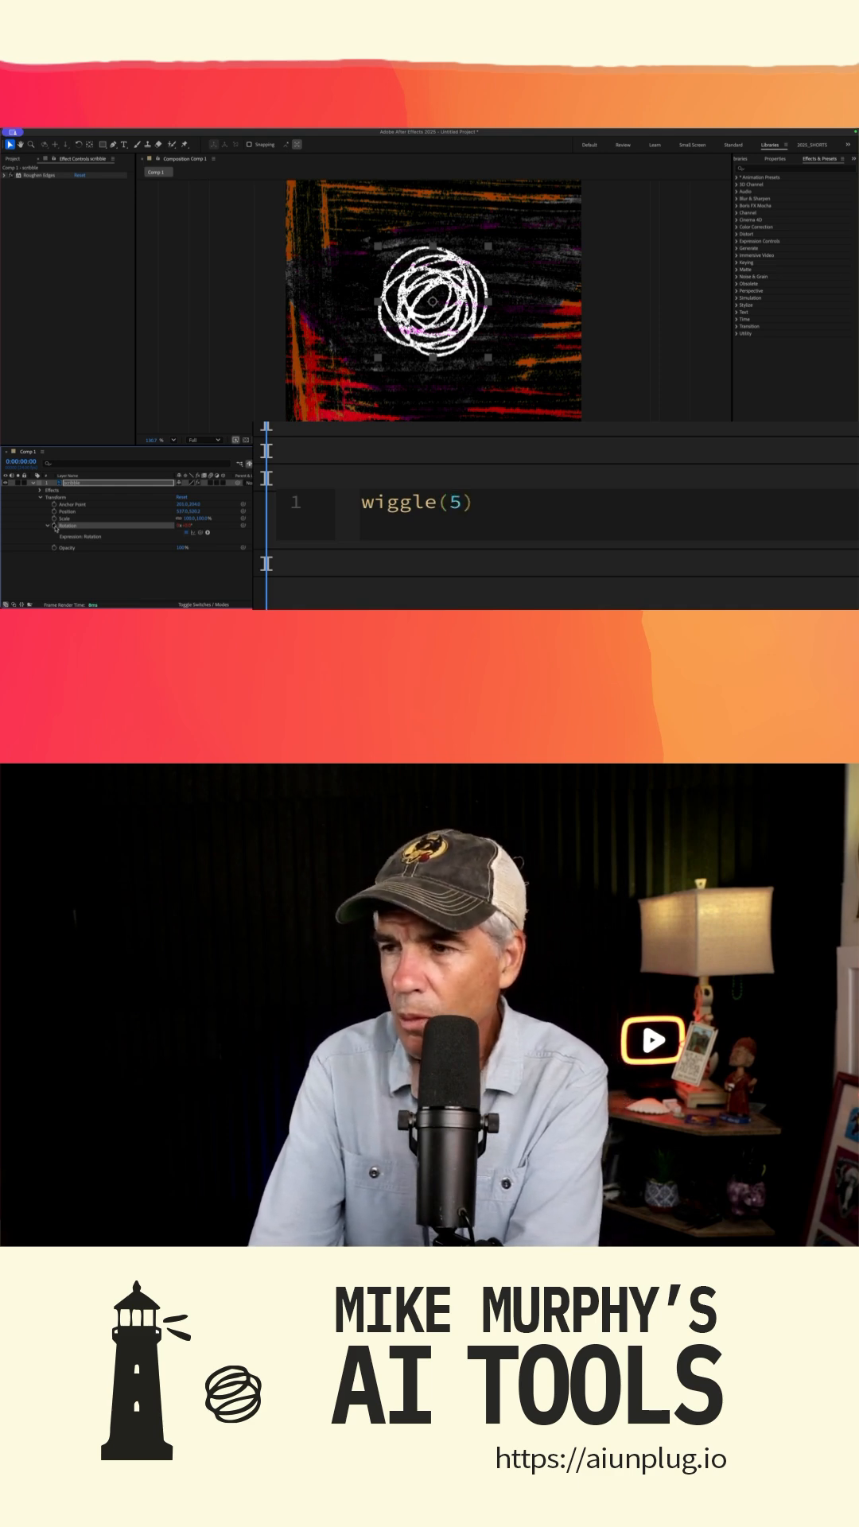